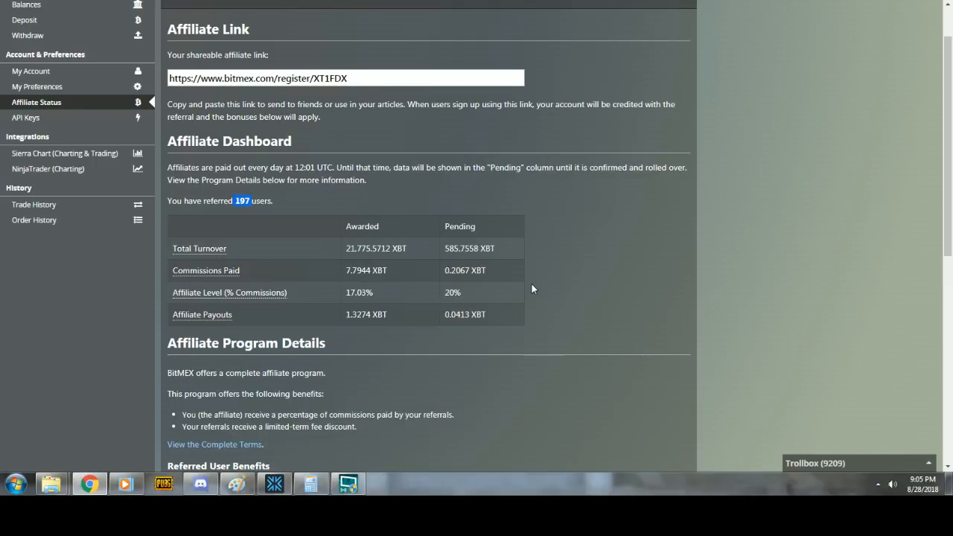
Bring up Discord and read a private conversation with a tipper from the direct messages
{"action": "left_click", "coordinate": [200, 484]}
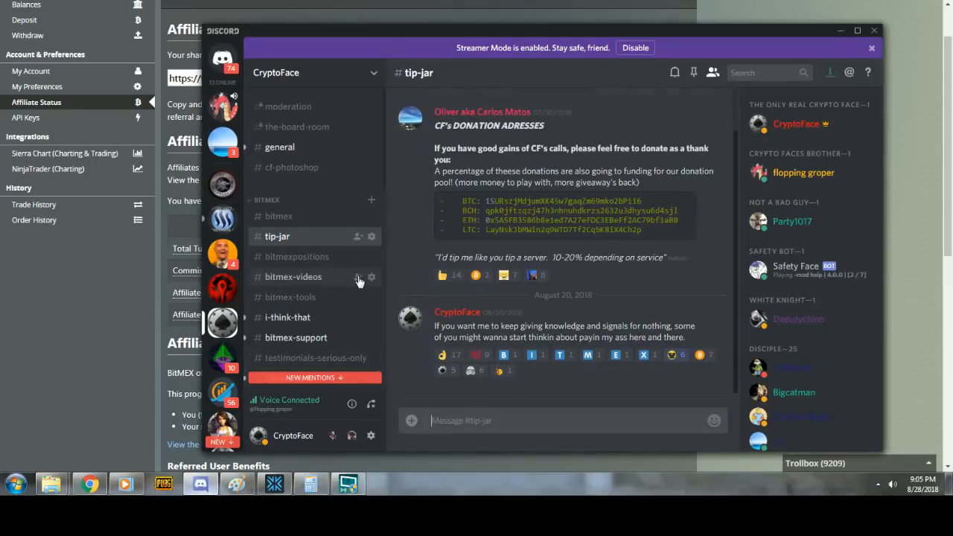
{"action": "mouse_move", "coordinate": [320, 236]}
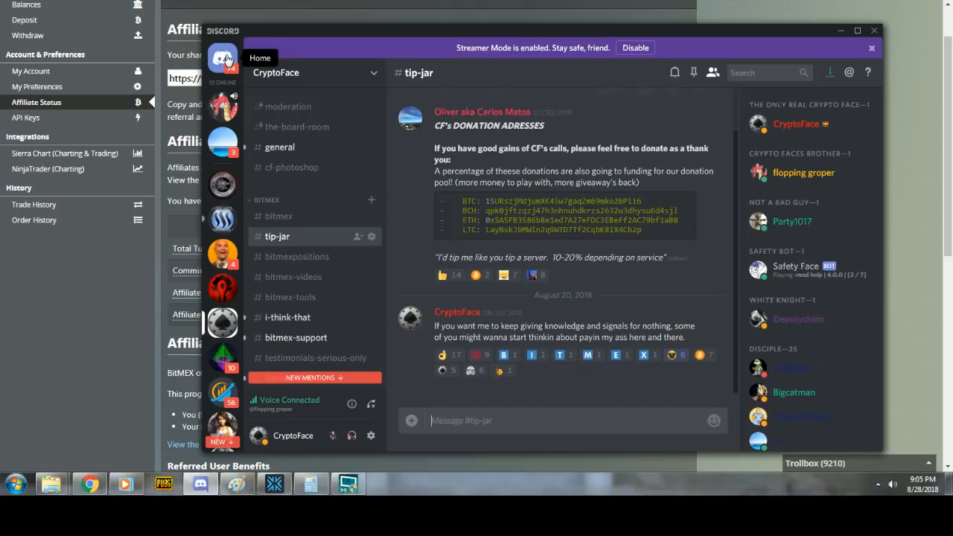
{"action": "left_click", "coordinate": [223, 60]}
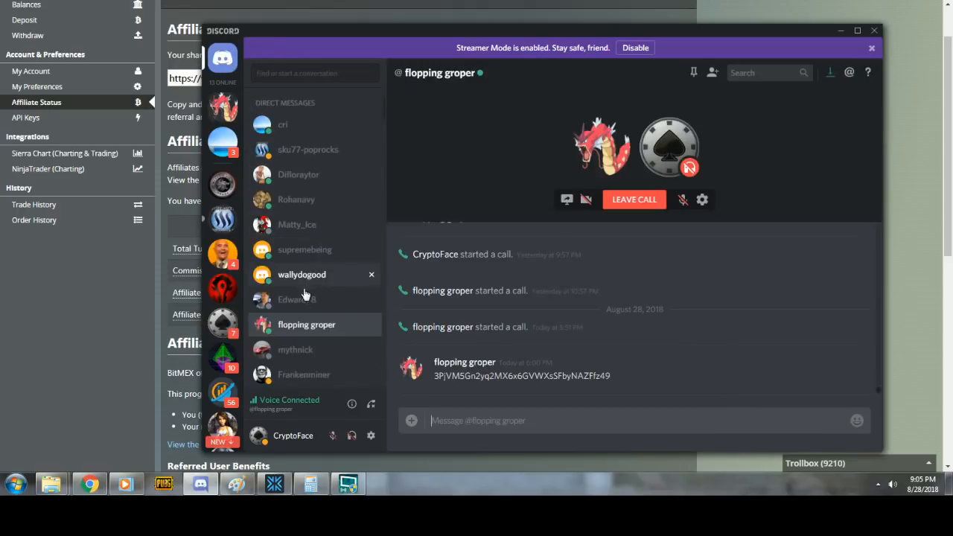
{"action": "left_click", "coordinate": [297, 299]}
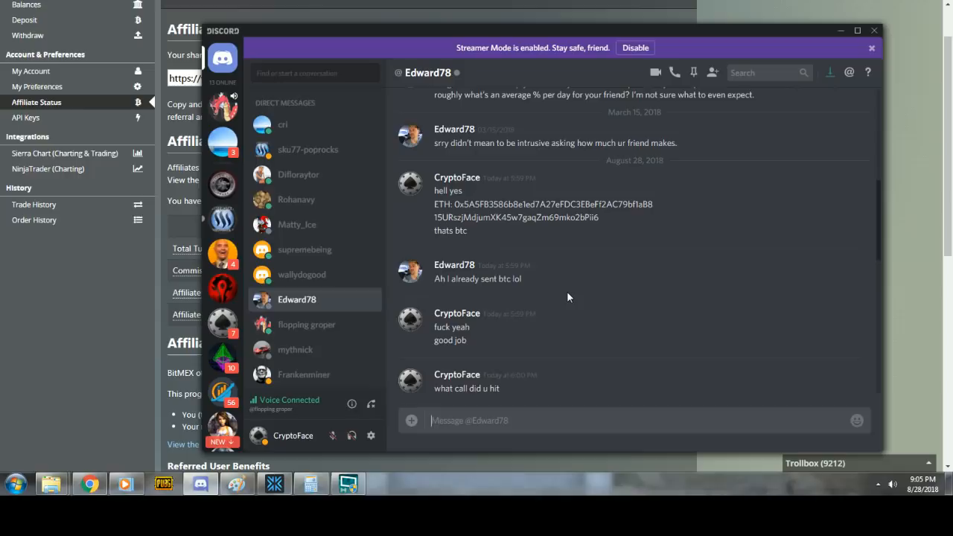
{"action": "scroll", "scroll_direction": "down", "scroll_amount": 3}
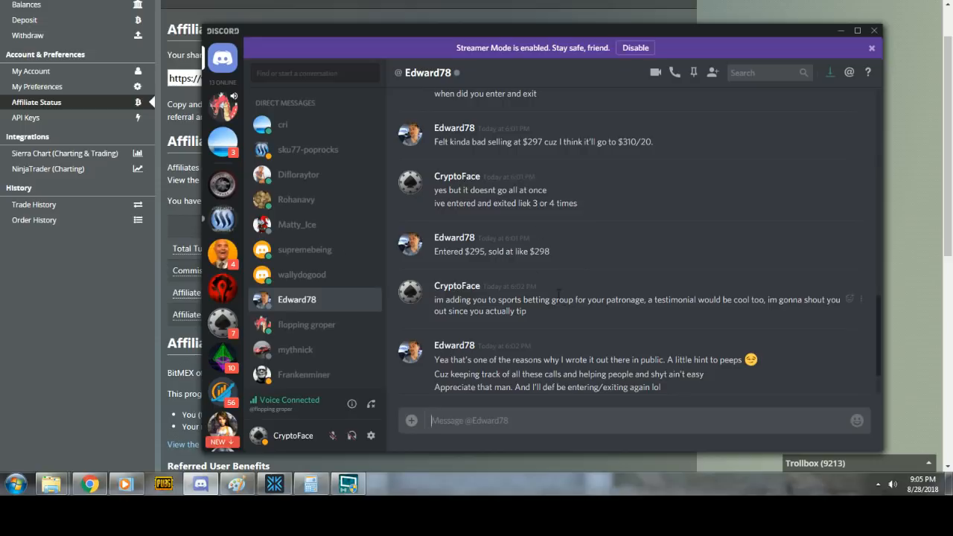
{"action": "mouse_move", "coordinate": [224, 325]}
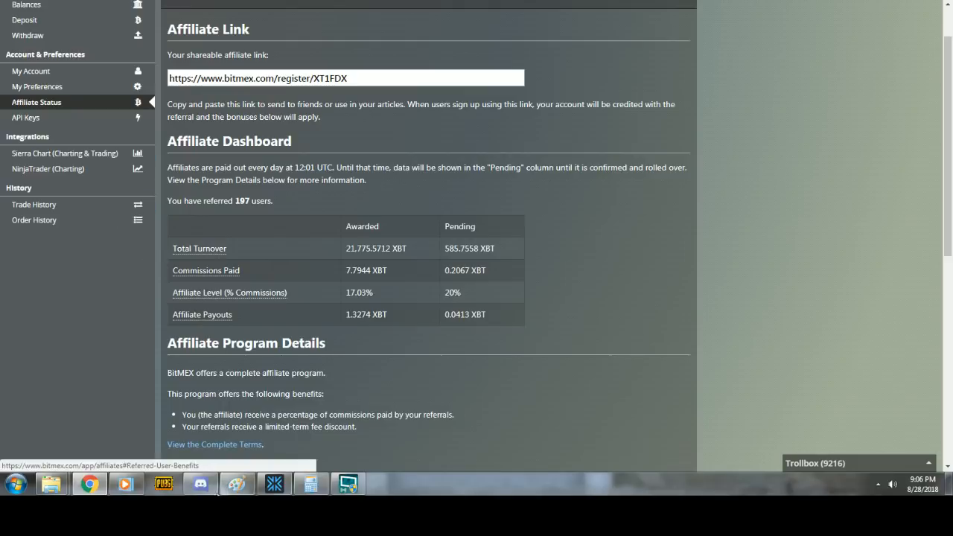
Return to Discord and browse the bitmex chat channel
{"action": "left_click", "coordinate": [200, 485]}
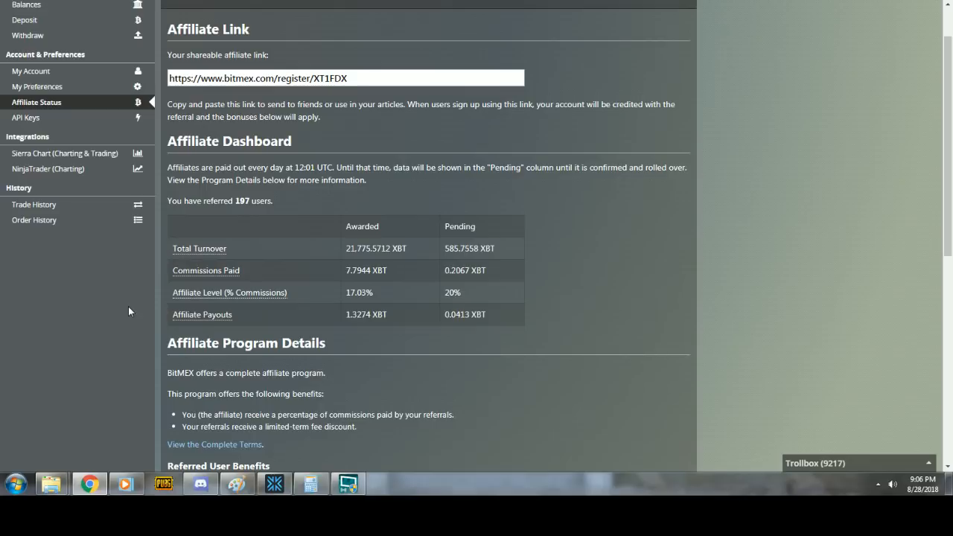
{"action": "left_click", "coordinate": [200, 484]}
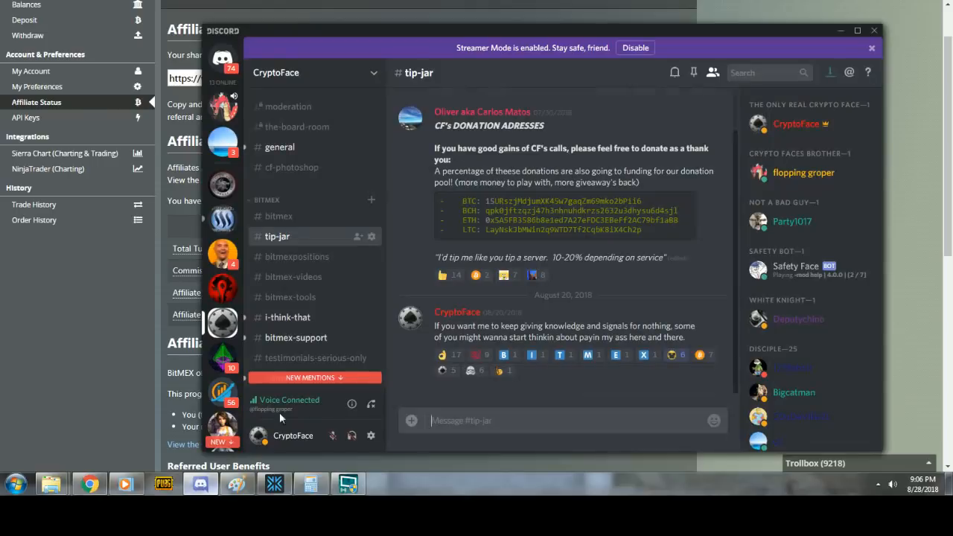
{"action": "mouse_move", "coordinate": [298, 256]}
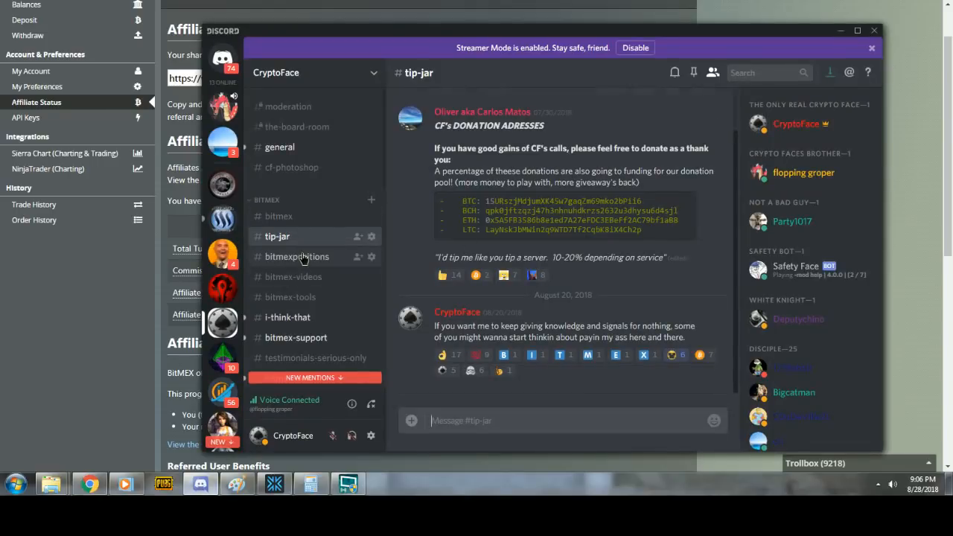
{"action": "left_click", "coordinate": [279, 216]}
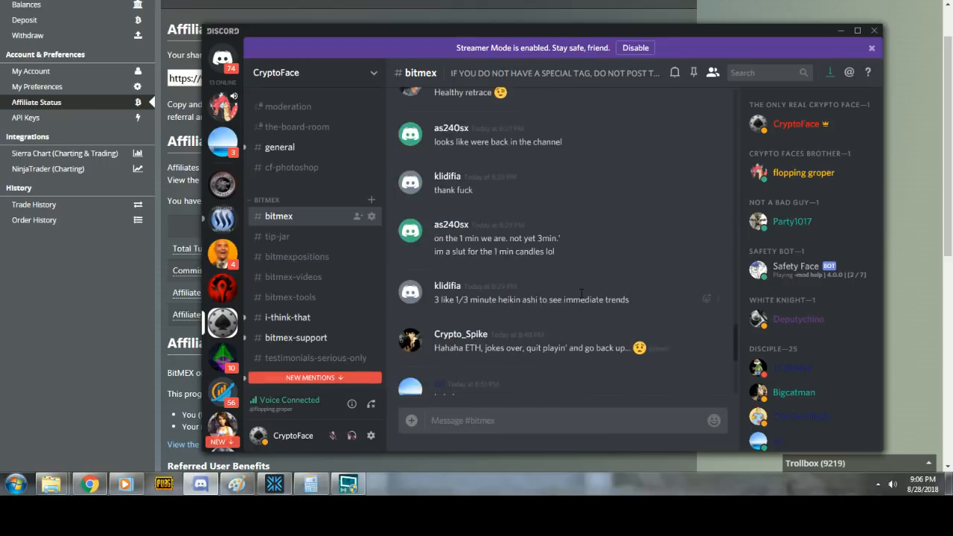
{"action": "scroll", "scroll_direction": "down", "scroll_amount": 3}
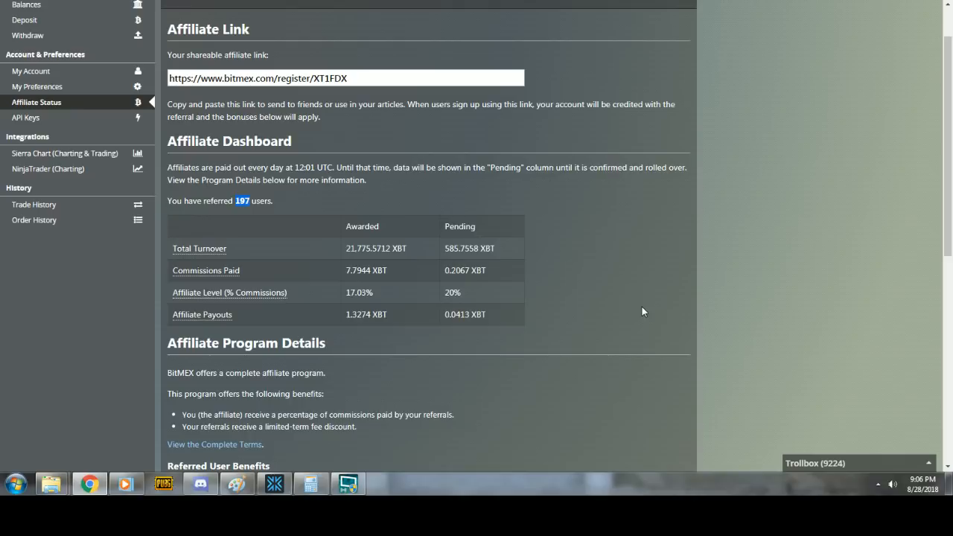
{"action": "mouse_move", "coordinate": [274, 196]}
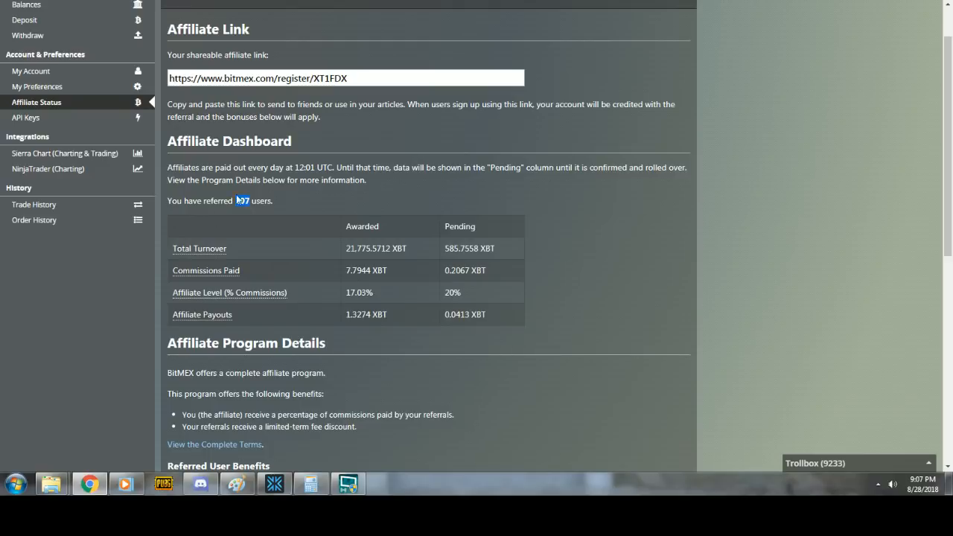
Look up member 'edward' in Server Settings, showing Good Tipper and NFL roles, then switch to Sportsbook.ag bet history
{"action": "left_click", "coordinate": [200, 484]}
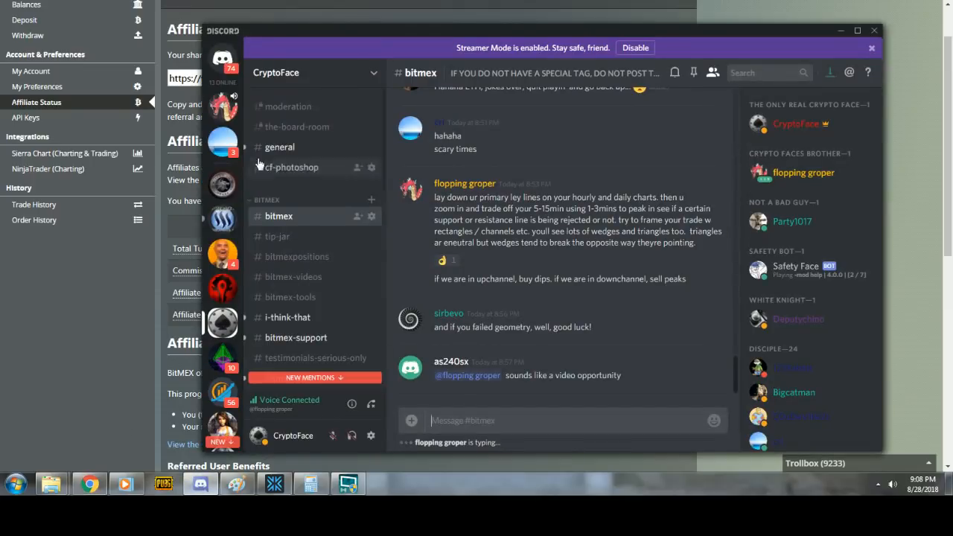
{"action": "mouse_move", "coordinate": [420, 329]}
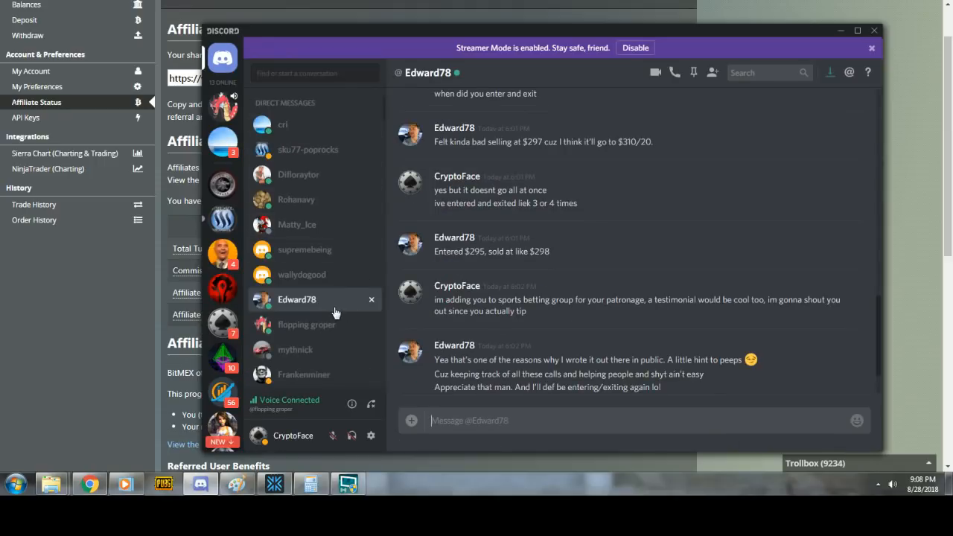
{"action": "right_click", "coordinate": [296, 300]}
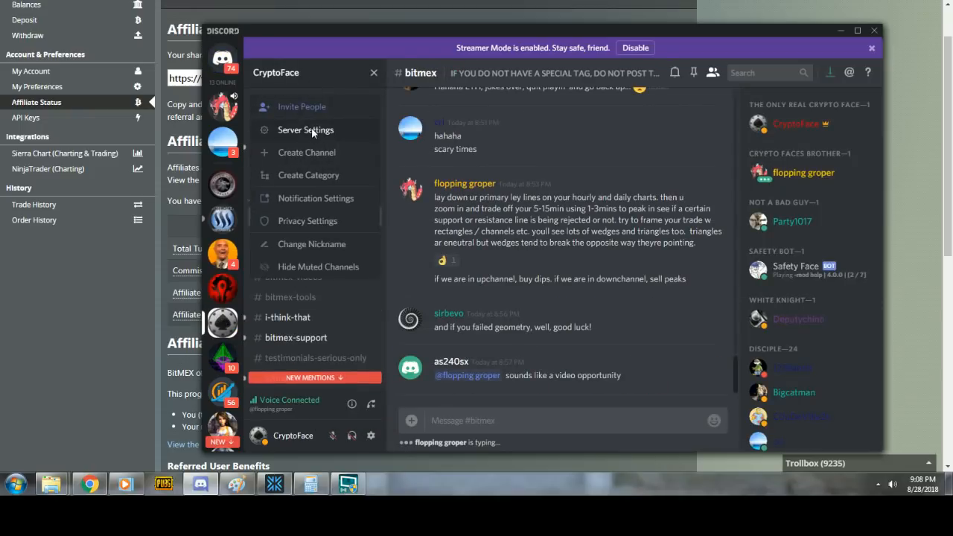
{"action": "left_click", "coordinate": [306, 130]}
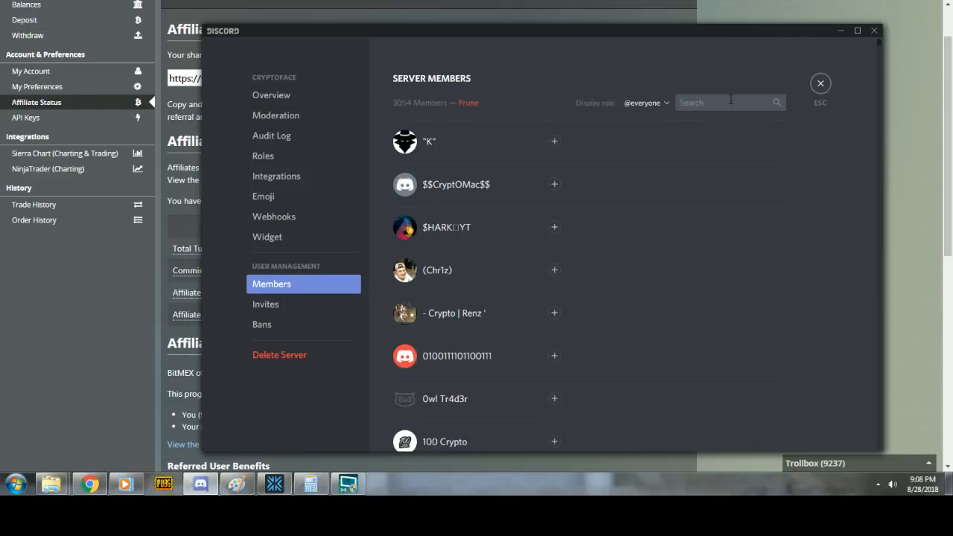
{"action": "type", "text": "edward"}
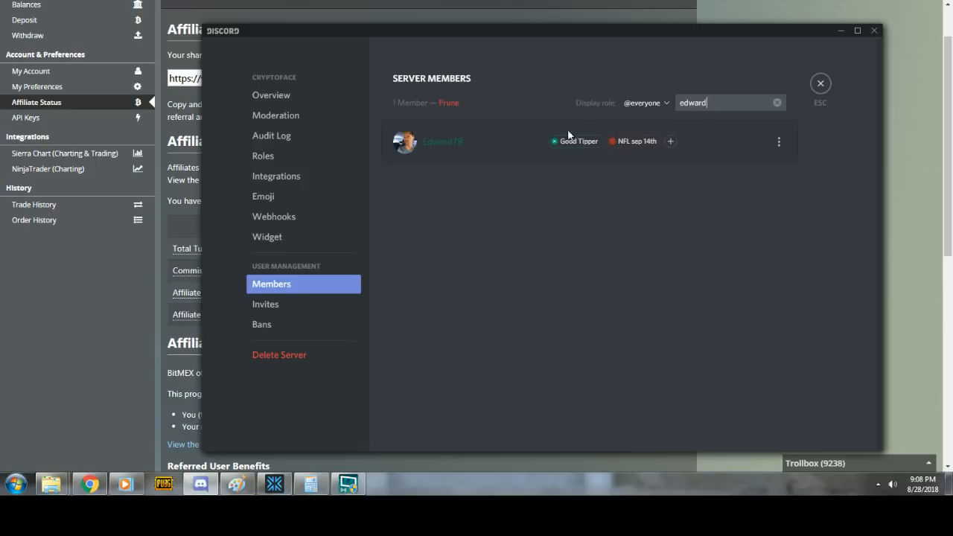
{"action": "mouse_move", "coordinate": [820, 83]}
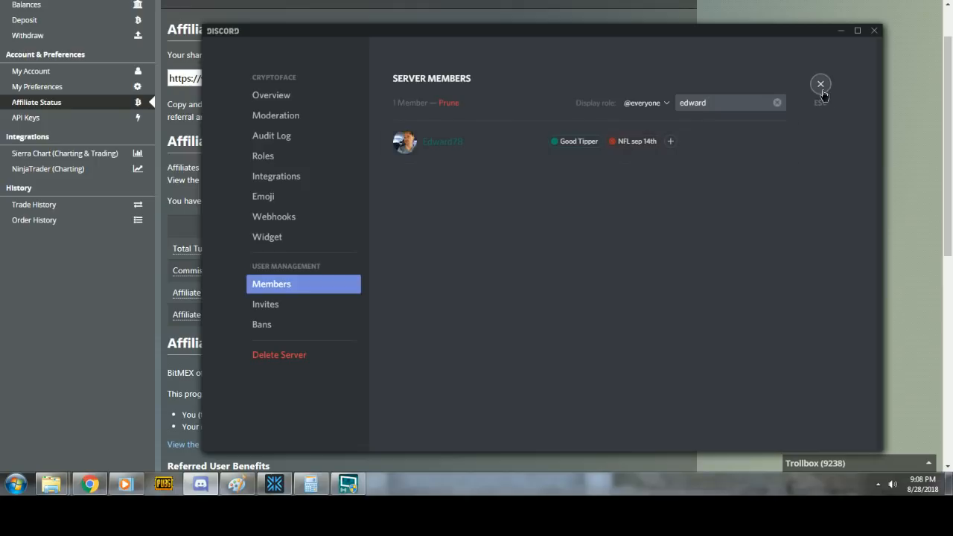
{"action": "left_click", "coordinate": [821, 84]}
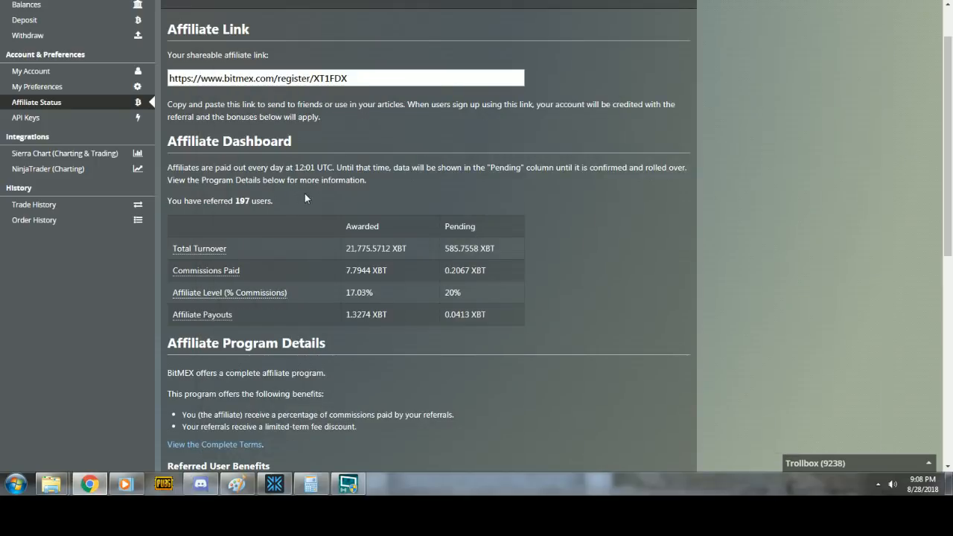
{"action": "double_click", "coordinate": [241, 199]}
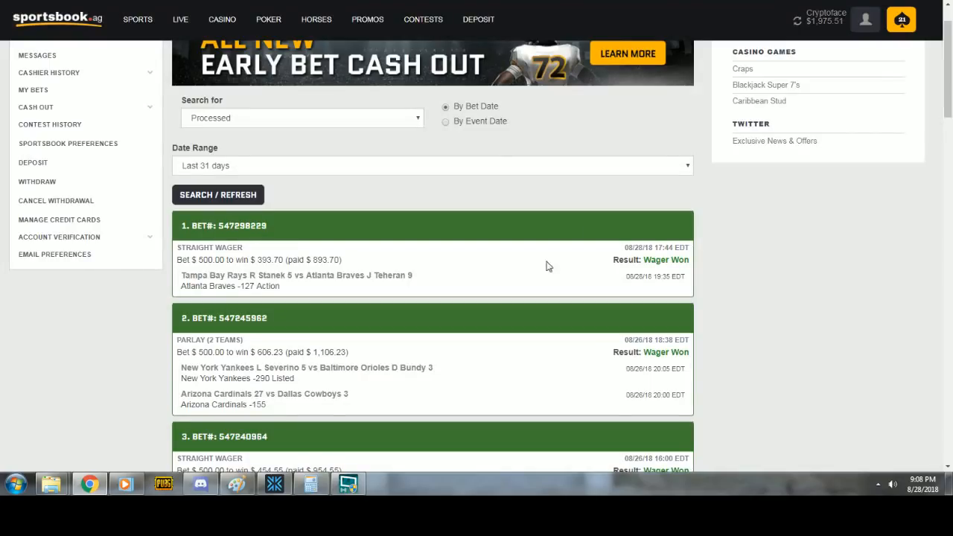
{"action": "mouse_move", "coordinate": [519, 271]}
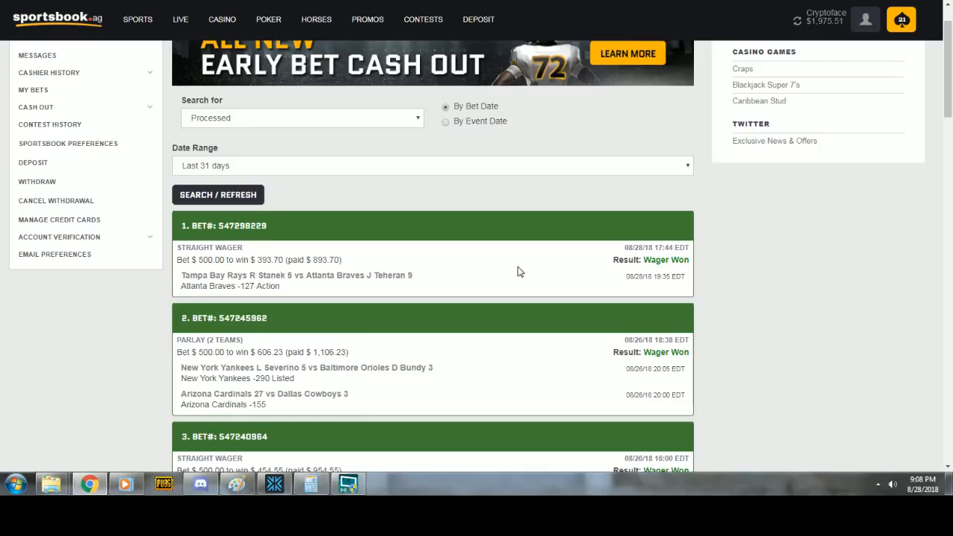
{"action": "mouse_move", "coordinate": [381, 380]}
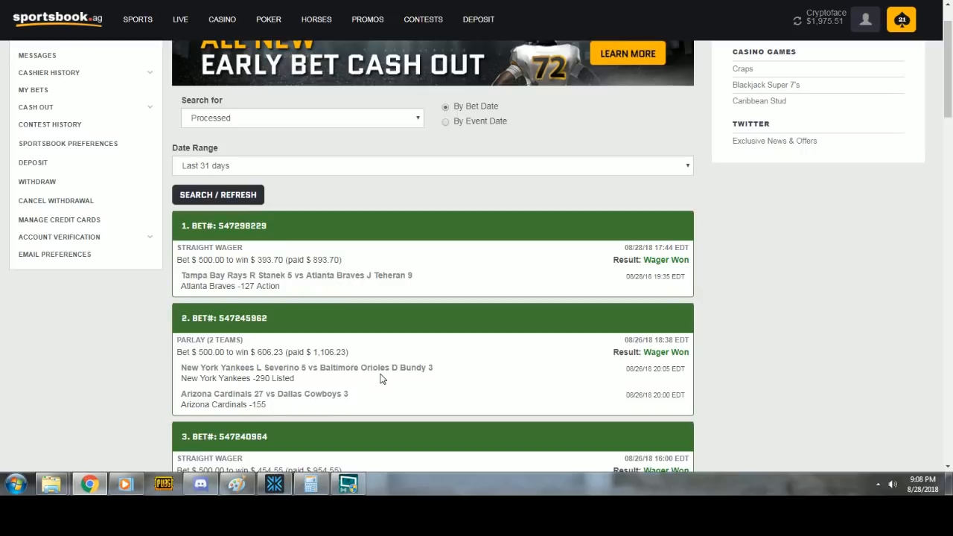
{"action": "double_click", "coordinate": [263, 259]}
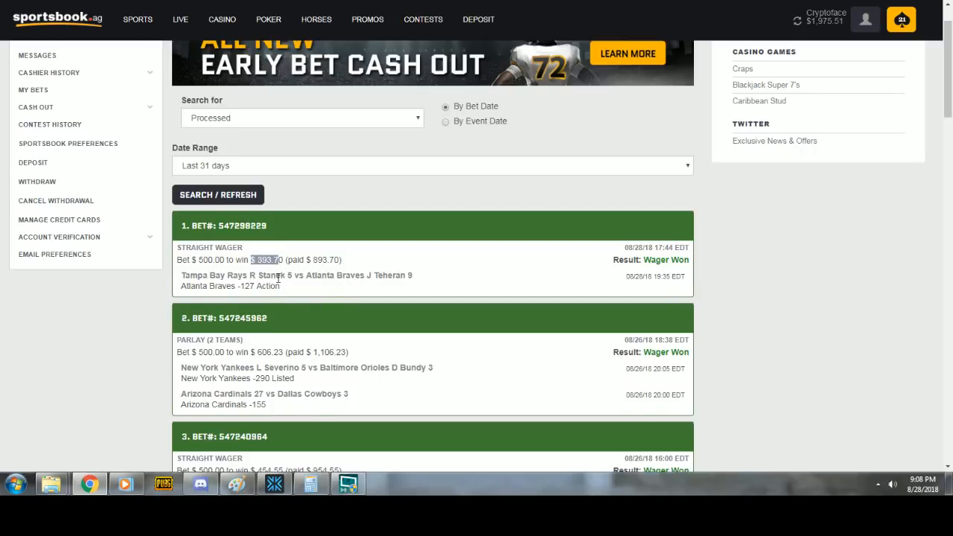
{"action": "scroll", "scroll_direction": "down", "scroll_amount": 3}
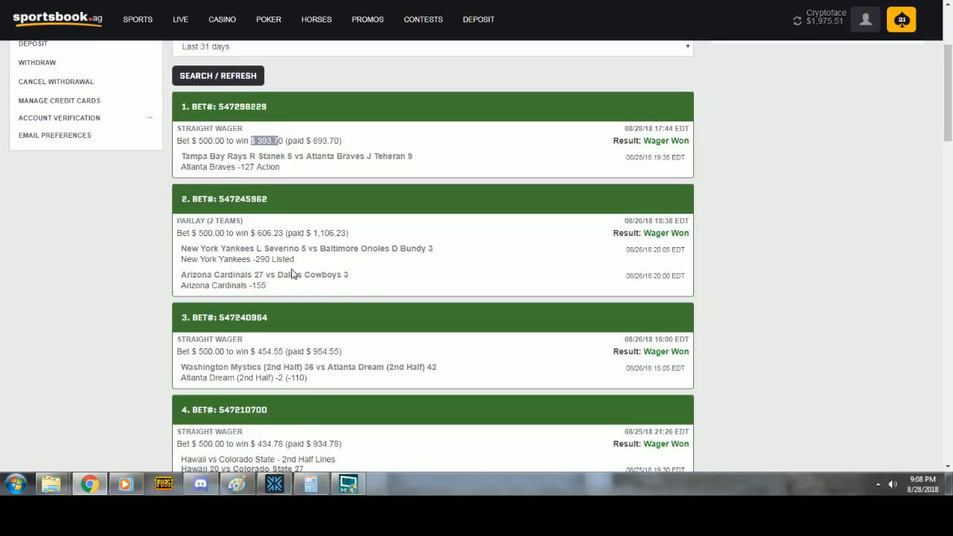
{"action": "scroll", "scroll_direction": "down", "scroll_amount": 3}
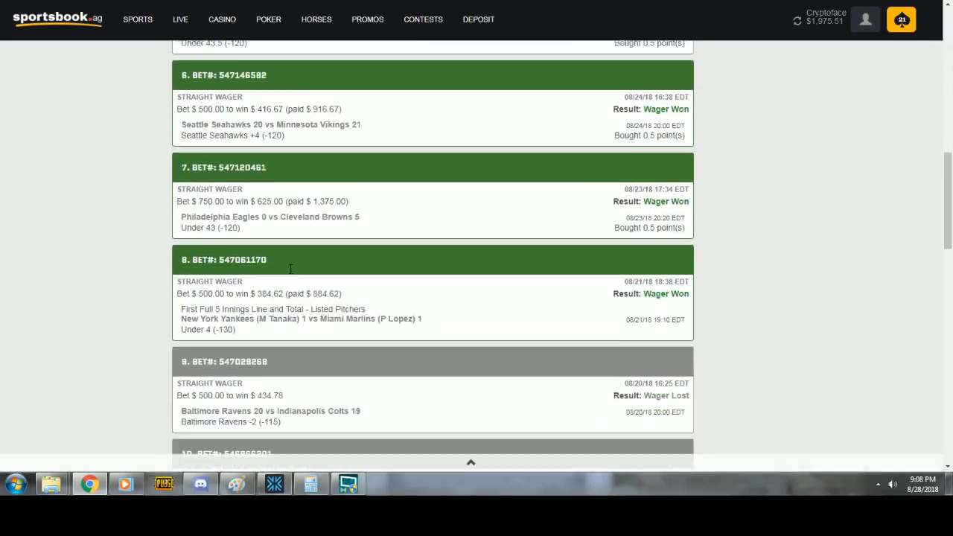
{"action": "scroll", "scroll_direction": "down", "scroll_amount": 3}
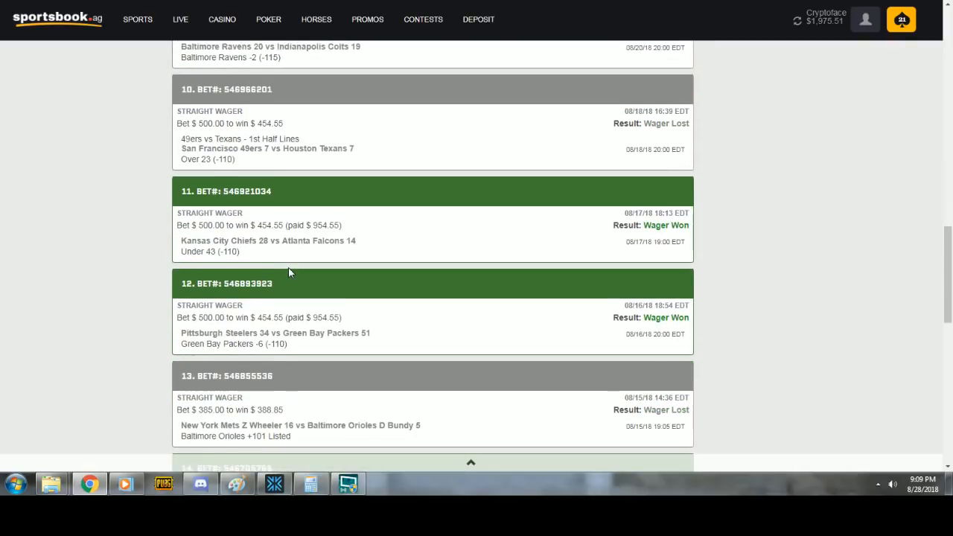
{"action": "scroll", "scroll_direction": "down", "scroll_amount": 3}
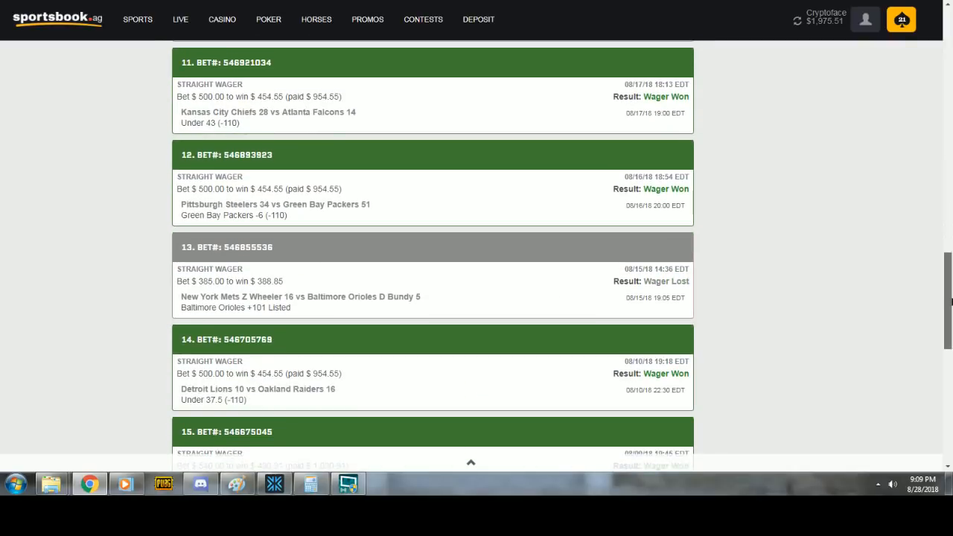
{"action": "scroll", "scroll_direction": "down", "scroll_amount": 3}
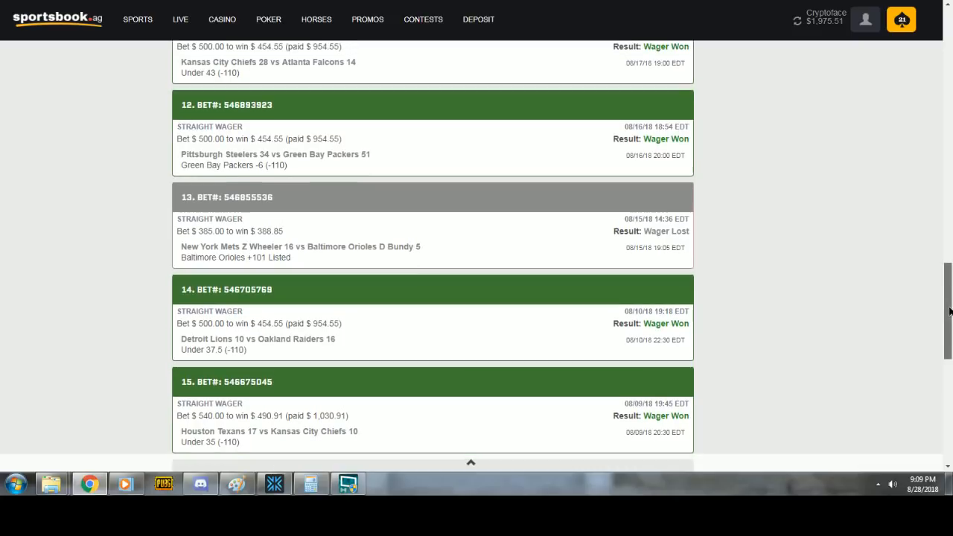
{"action": "mouse_move", "coordinate": [271, 188]}
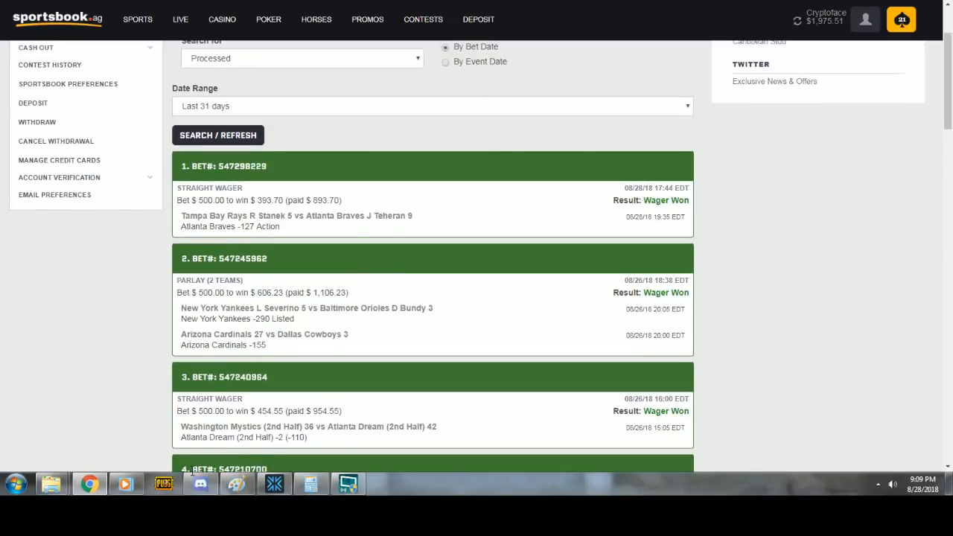
{"action": "left_click", "coordinate": [199, 484]}
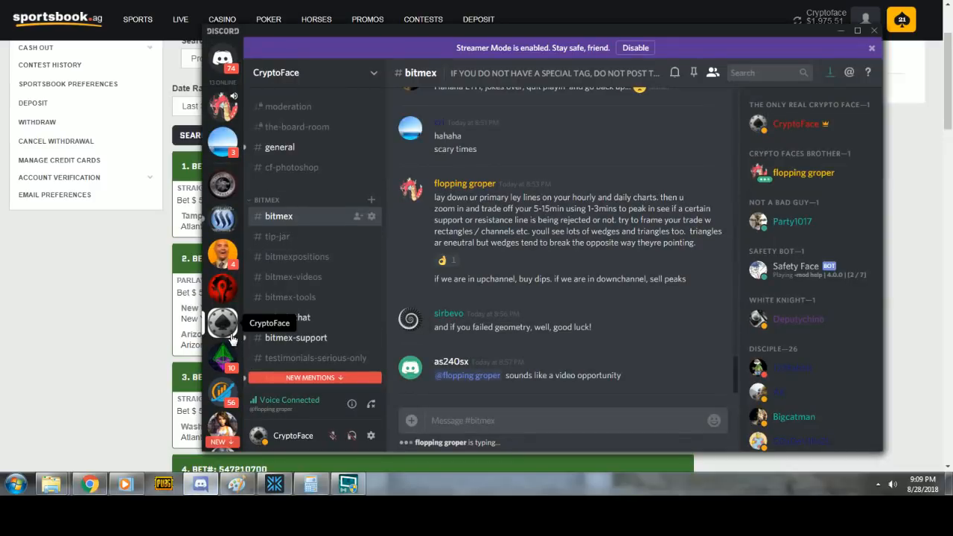
Browse the tip-jar channel and both blowout-winners sports picks channels
{"action": "left_click", "coordinate": [277, 236]}
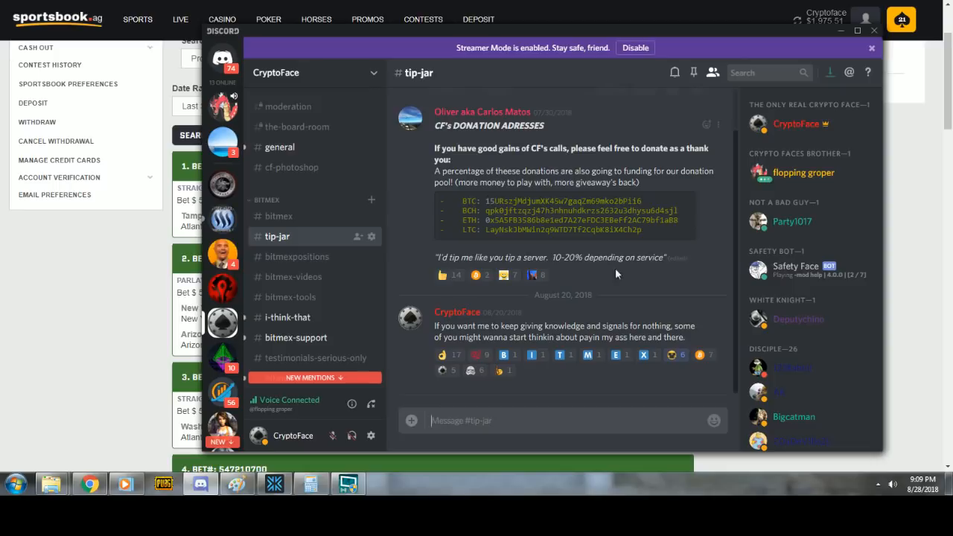
{"action": "mouse_move", "coordinate": [531, 242]}
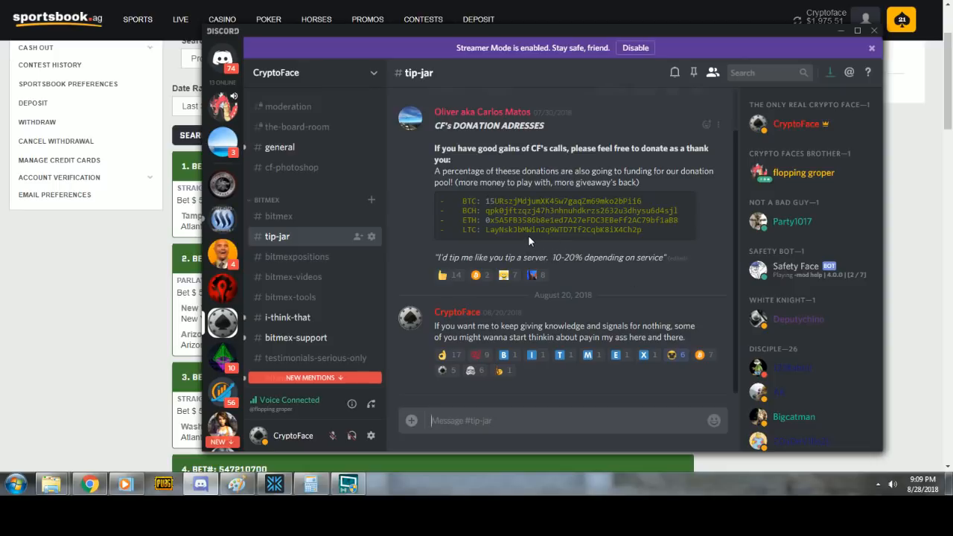
{"action": "mouse_move", "coordinate": [222, 256]}
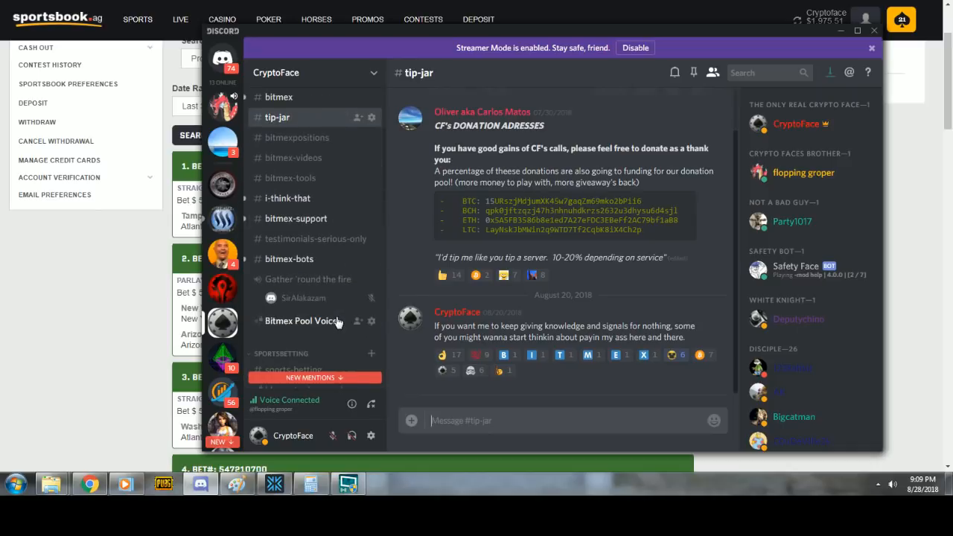
{"action": "scroll", "scroll_direction": "down", "scroll_amount": 3}
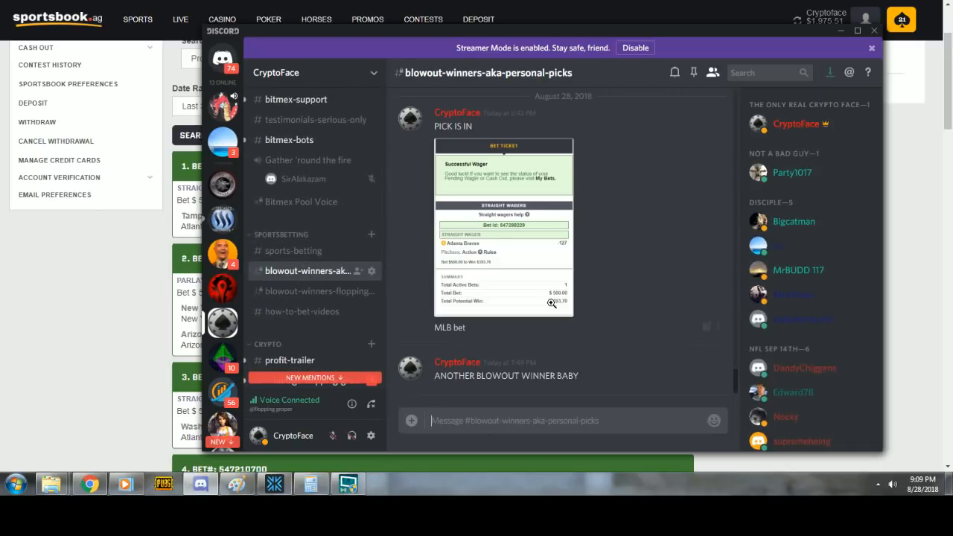
{"action": "left_click", "coordinate": [307, 290]}
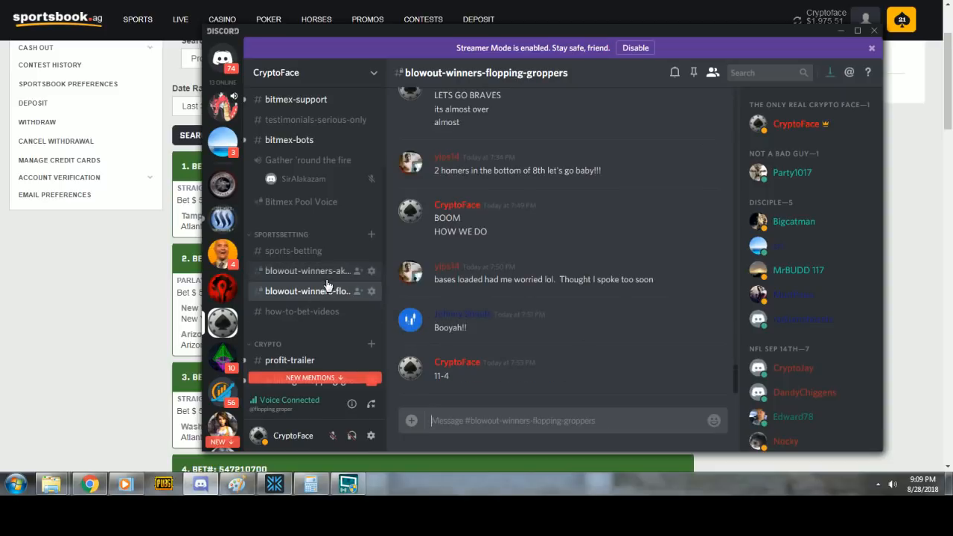
{"action": "left_click", "coordinate": [307, 271]}
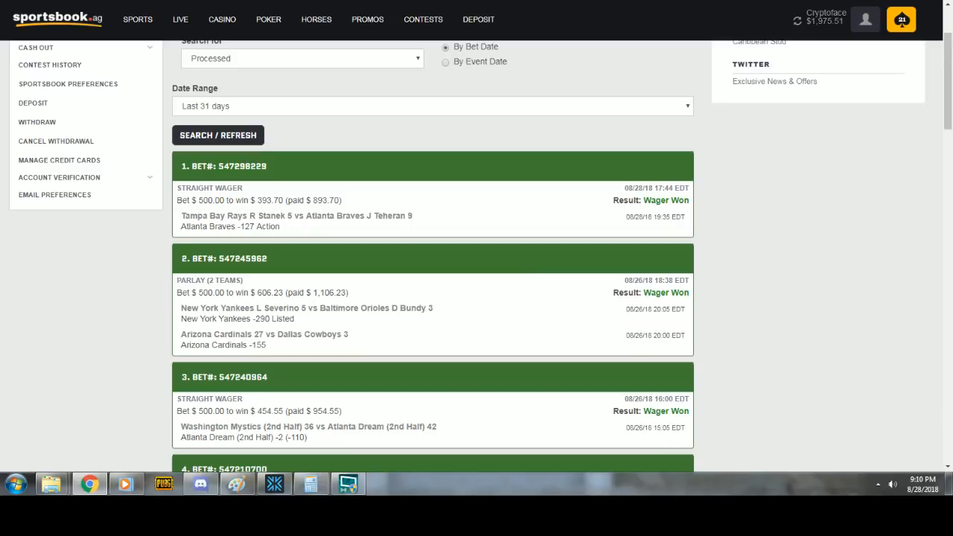
Go to the sportsbook home and show the NFL Pre-Season game lines for August 30
{"action": "left_click", "coordinate": [137, 19]}
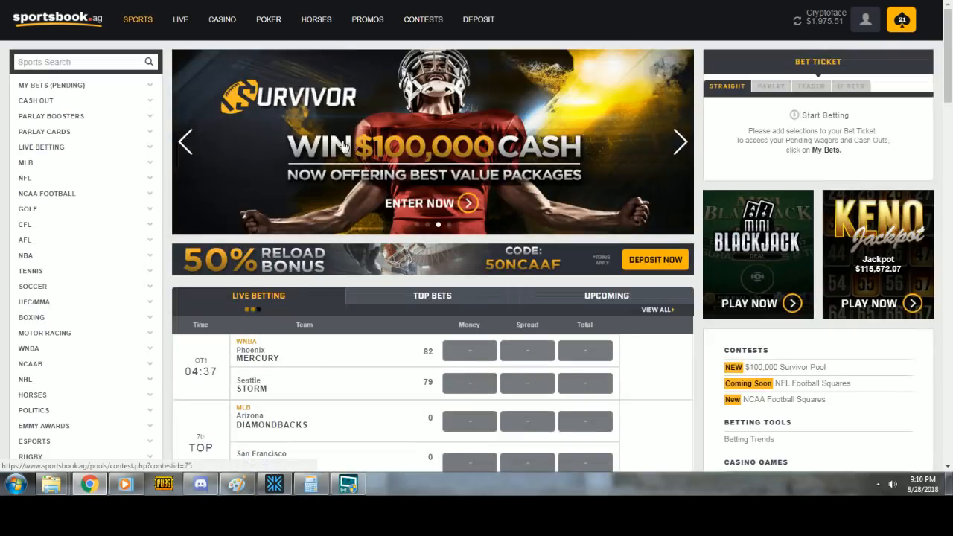
{"action": "mouse_move", "coordinate": [423, 19]}
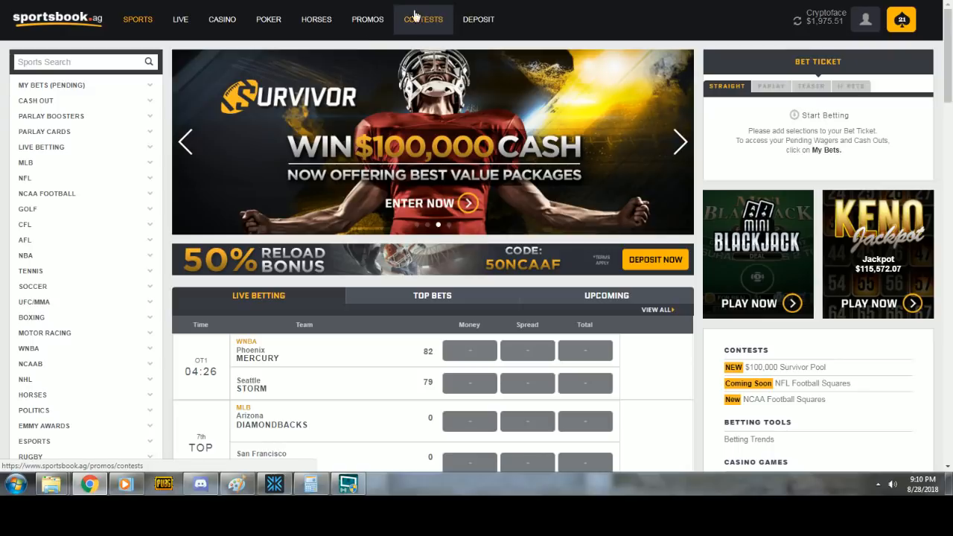
{"action": "mouse_move", "coordinate": [405, 331]}
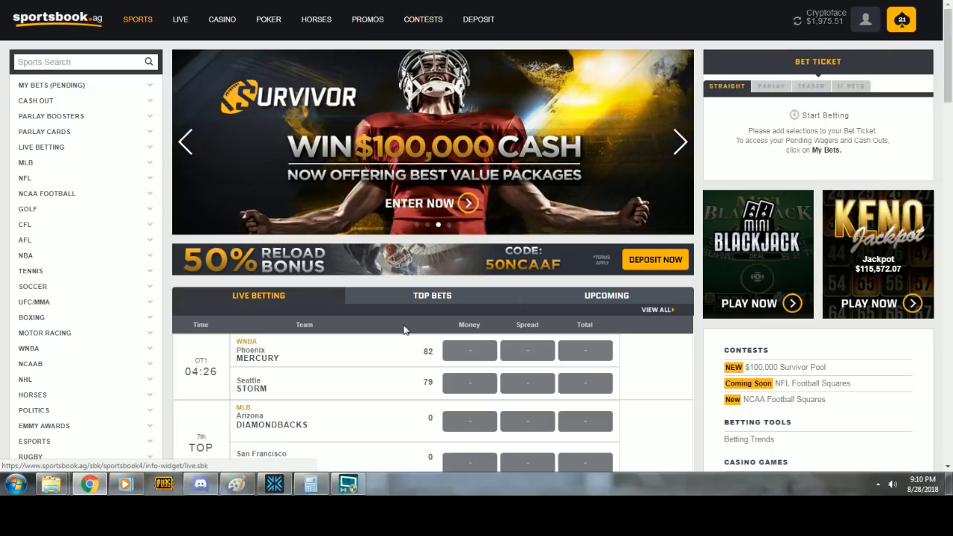
{"action": "scroll", "scroll_direction": "down", "scroll_amount": 3}
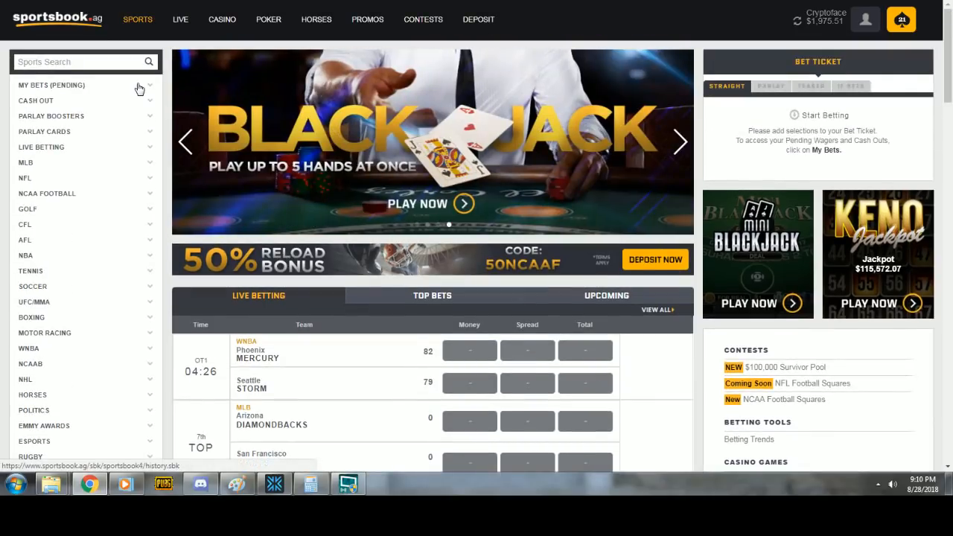
{"action": "mouse_move", "coordinate": [167, 63]}
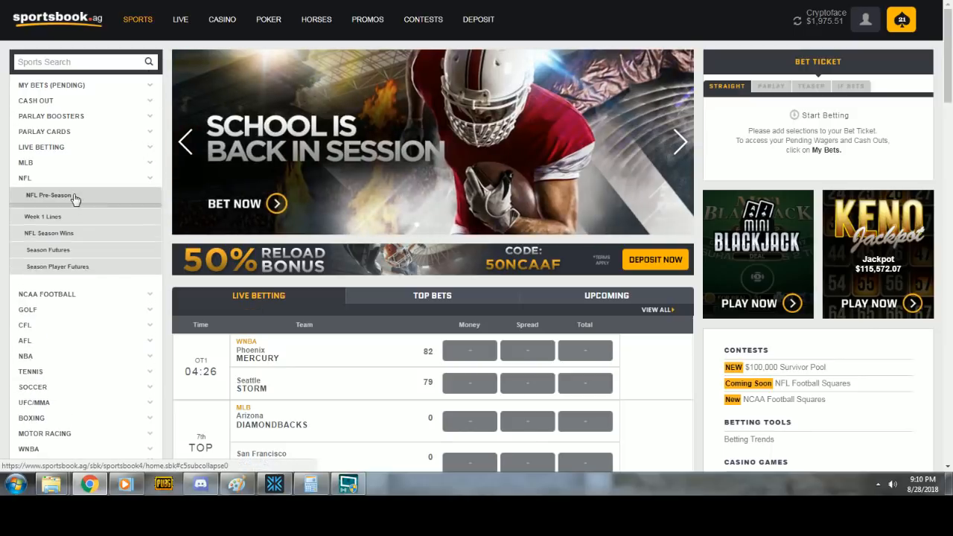
{"action": "left_click", "coordinate": [50, 195]}
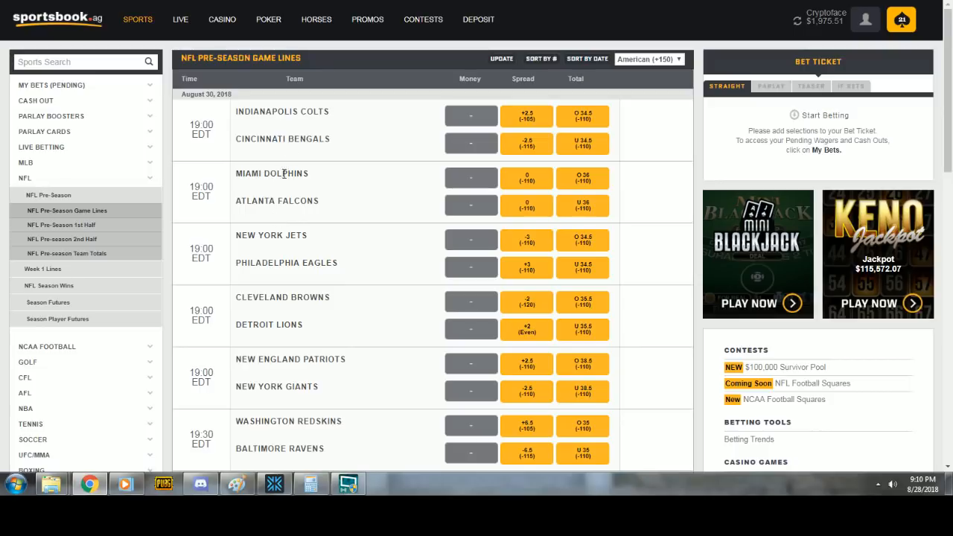
Add the Colts–Bengals Under 34.5 (-110) to the bet ticket with a $50 stake
{"action": "double_click", "coordinate": [301, 139]}
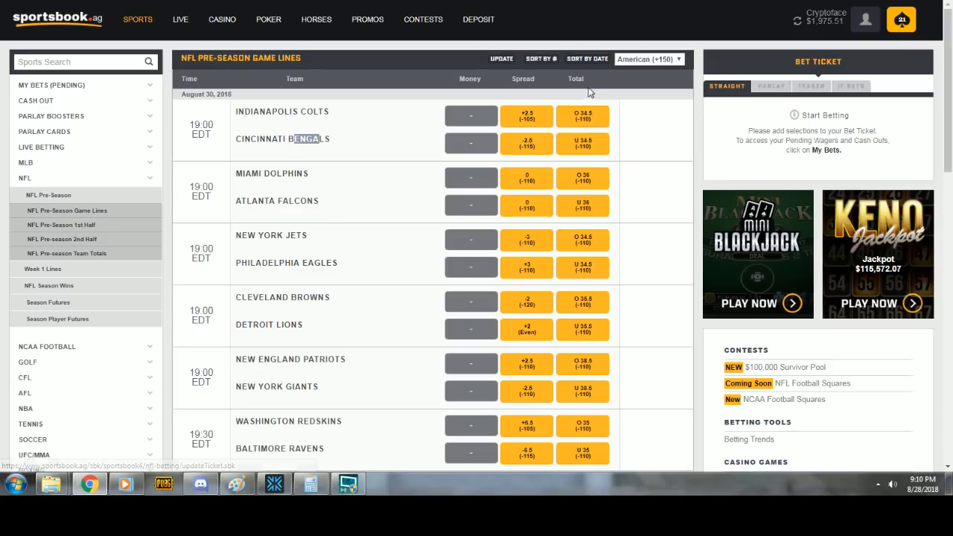
{"action": "mouse_move", "coordinate": [642, 155]}
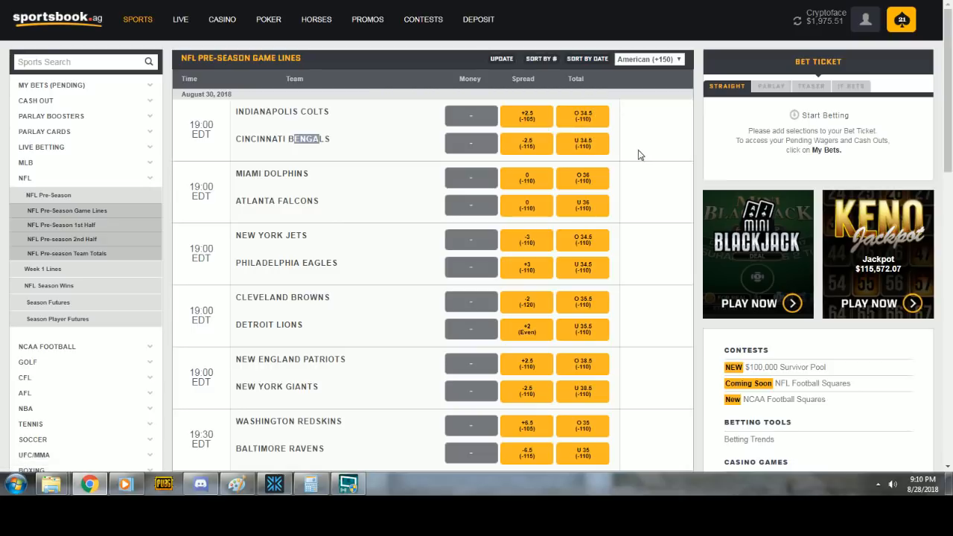
{"action": "left_click", "coordinate": [584, 143]}
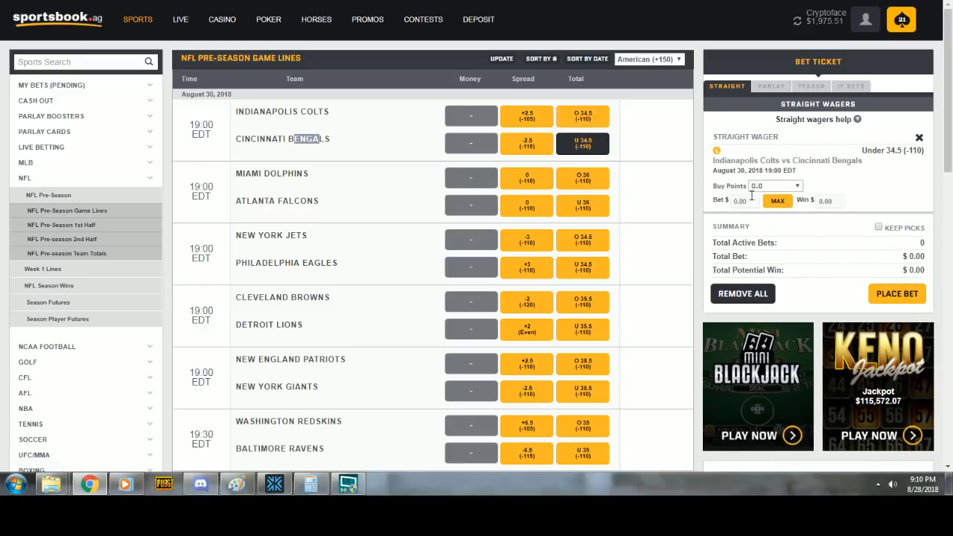
{"action": "type", "text": "50"}
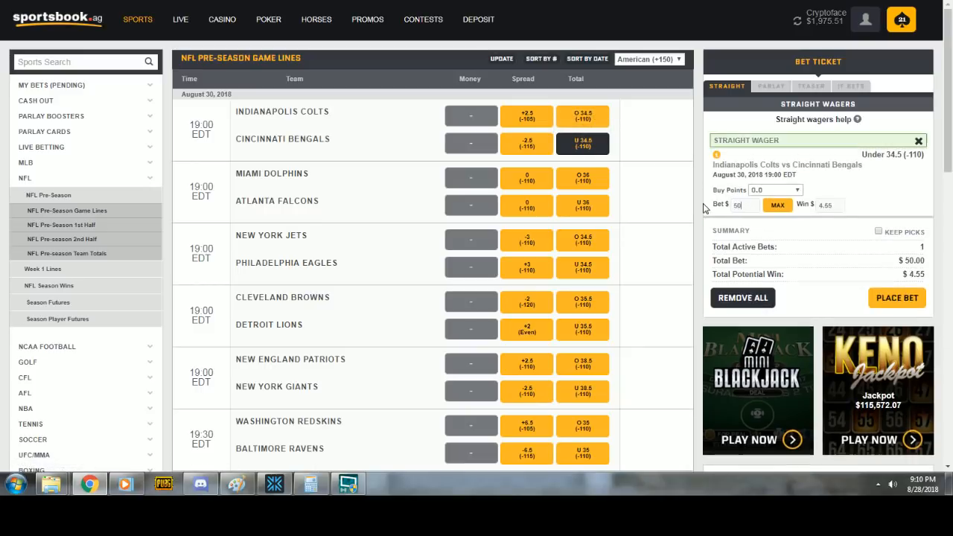
{"action": "type", "text": "500"}
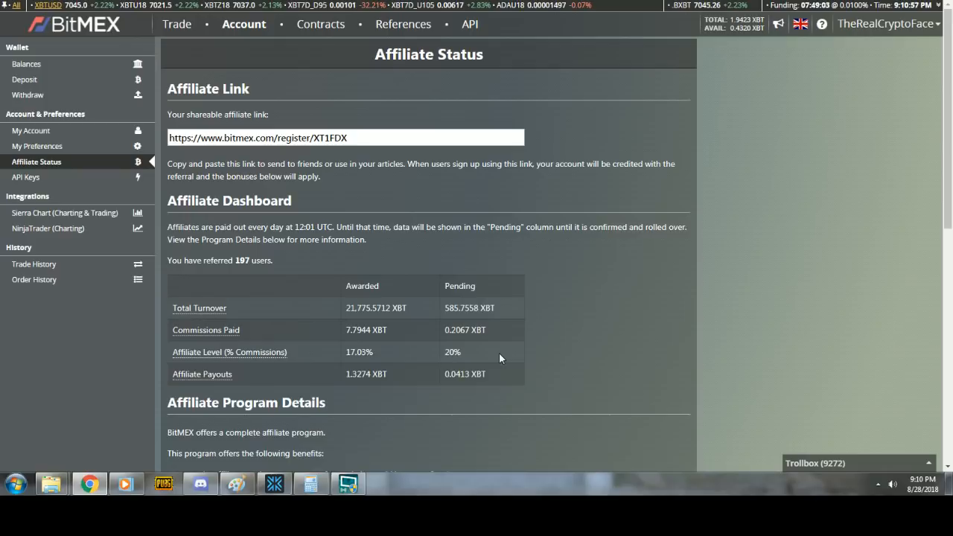
{"action": "mouse_move", "coordinate": [199, 486]}
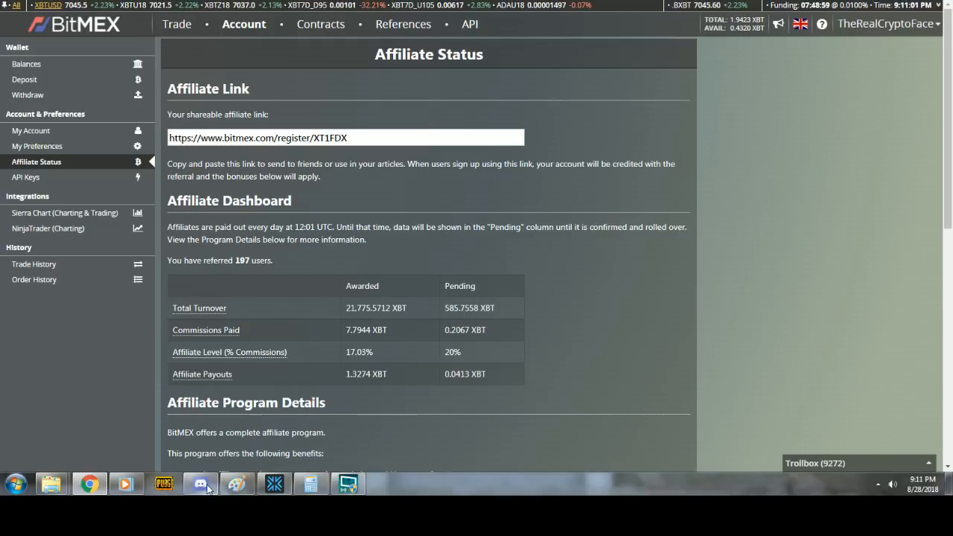
Bring Discord up over the BitMEX affiliate status page
{"action": "left_click", "coordinate": [200, 484]}
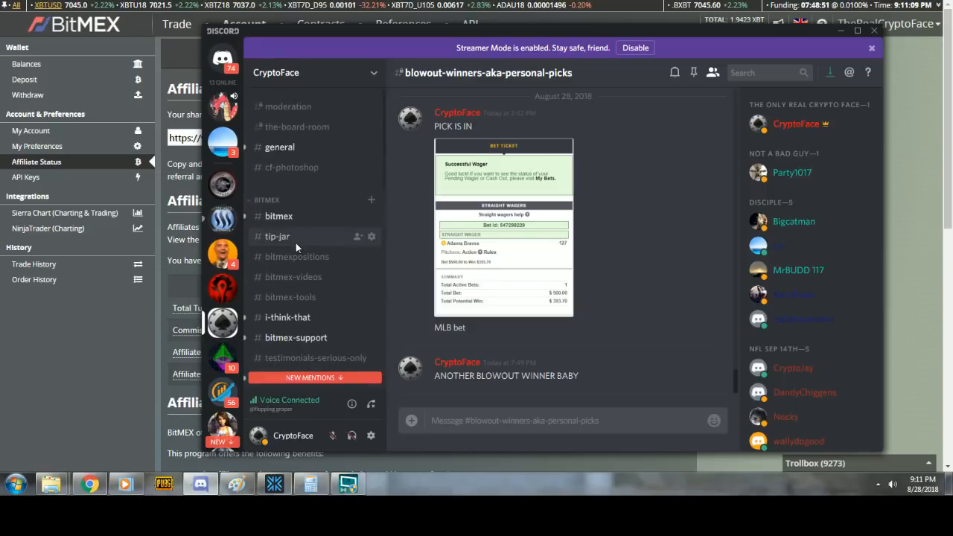
Show the tip-jar donation addresses, then hide Discord behind the affiliate page
{"action": "left_click", "coordinate": [277, 236]}
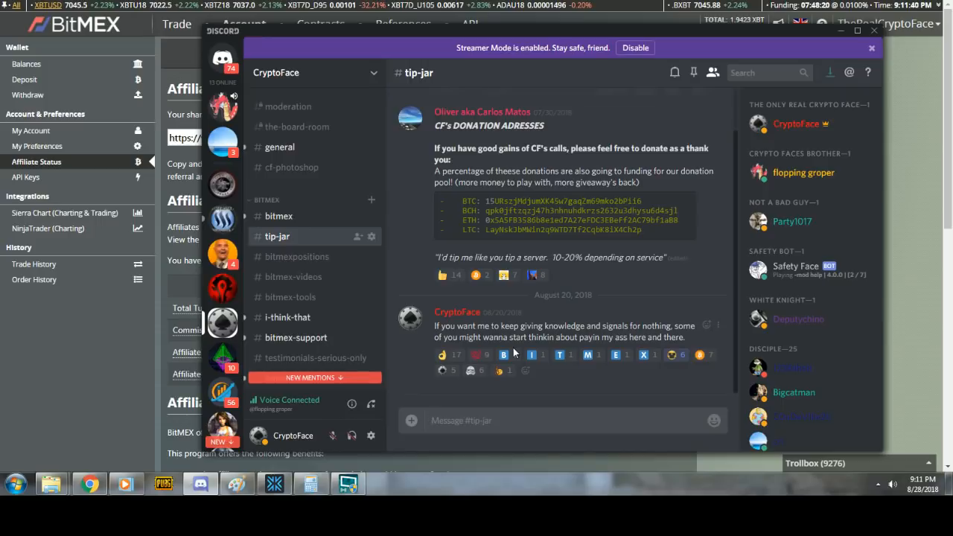
{"action": "left_click", "coordinate": [461, 420]}
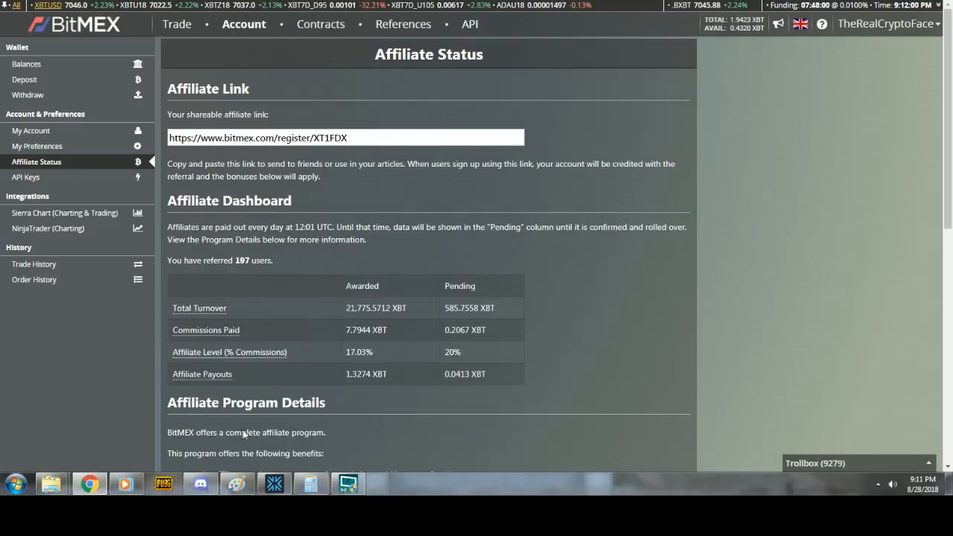
Reopen Discord and move through the bitmex, i-think-that and bitmexpositions channels
{"action": "left_click", "coordinate": [200, 484]}
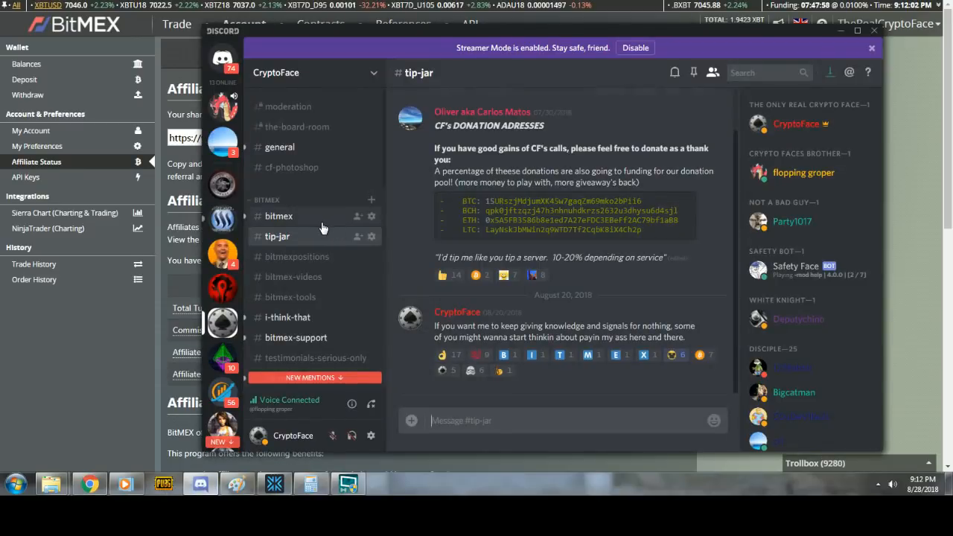
{"action": "left_click", "coordinate": [279, 216]}
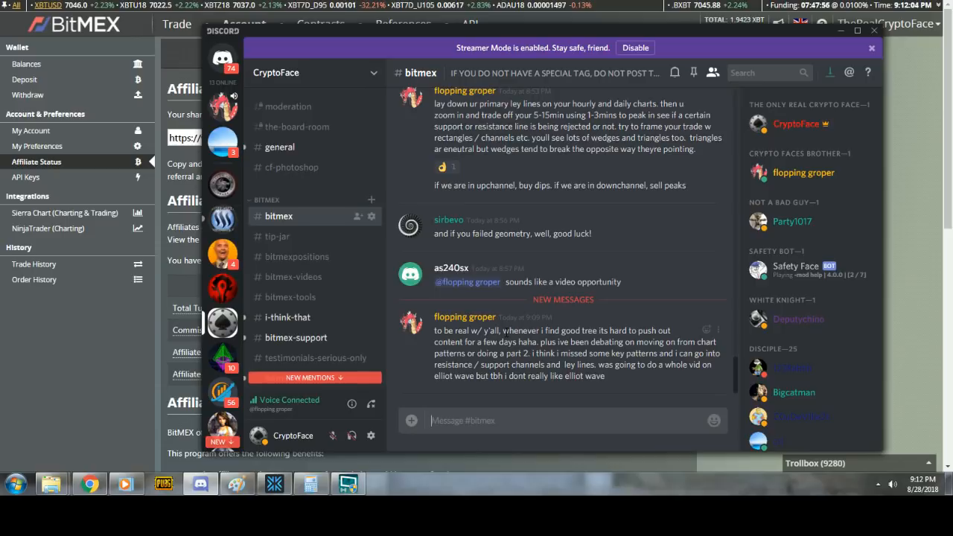
{"action": "scroll", "scroll_direction": "down", "scroll_amount": 3}
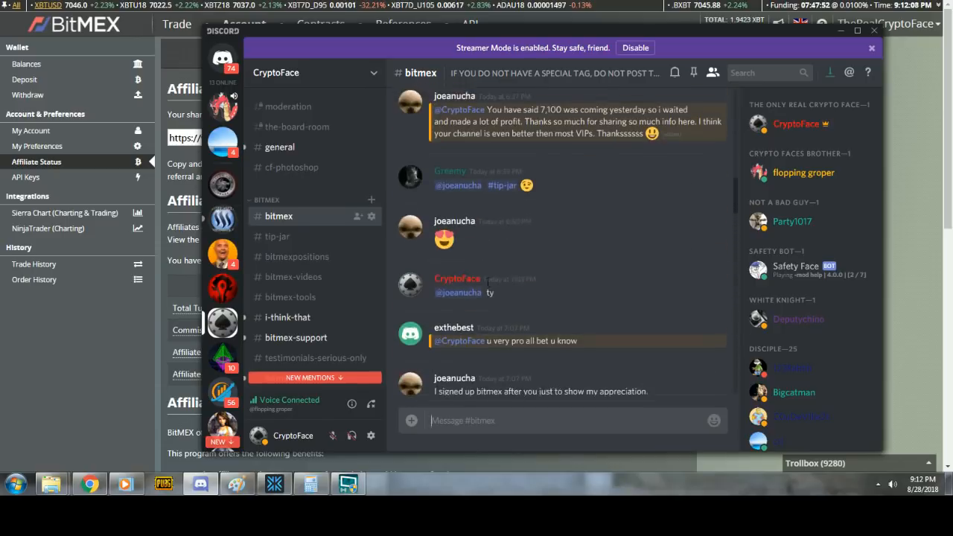
{"action": "left_click", "coordinate": [287, 317]}
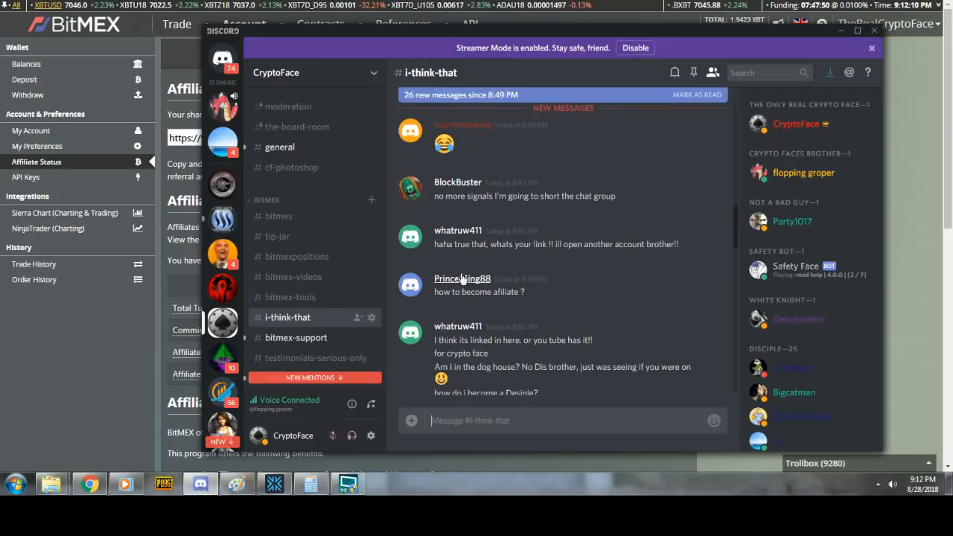
{"action": "left_click", "coordinate": [296, 257]}
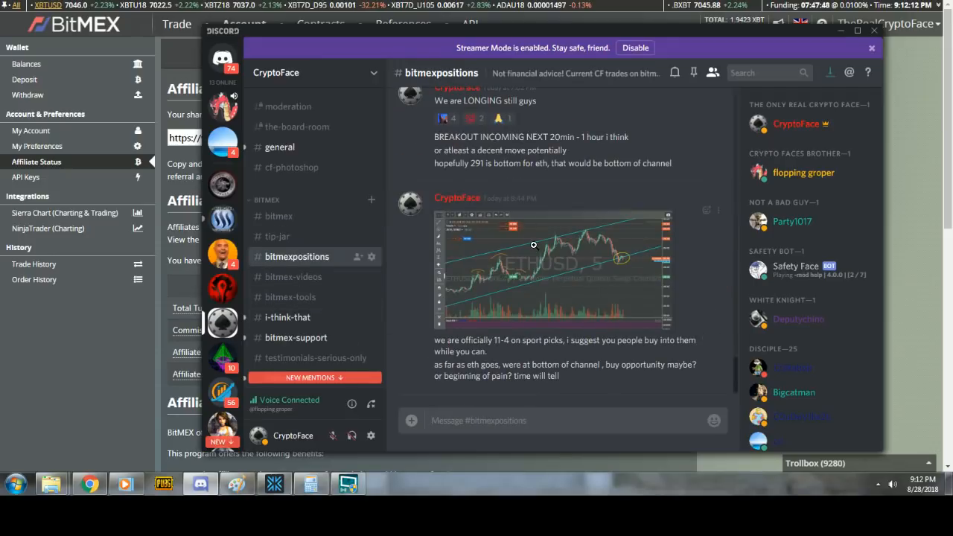
{"action": "scroll", "scroll_direction": "down", "scroll_amount": 3}
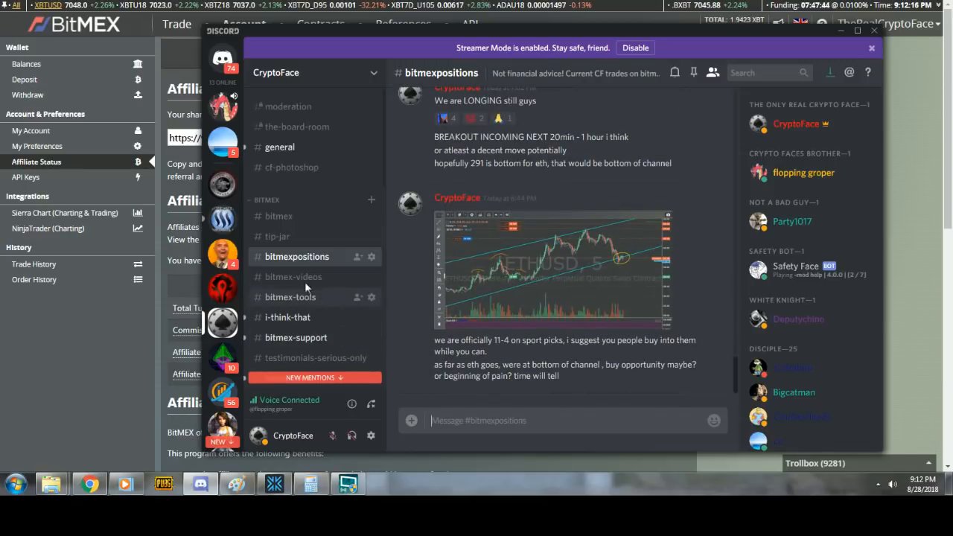
{"action": "left_click", "coordinate": [278, 216]}
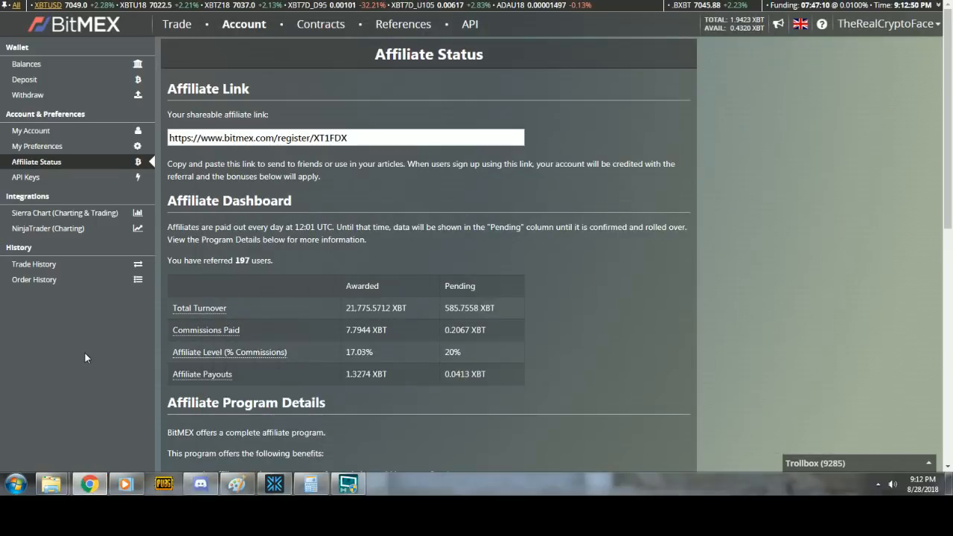
{"action": "mouse_move", "coordinate": [192, 282]}
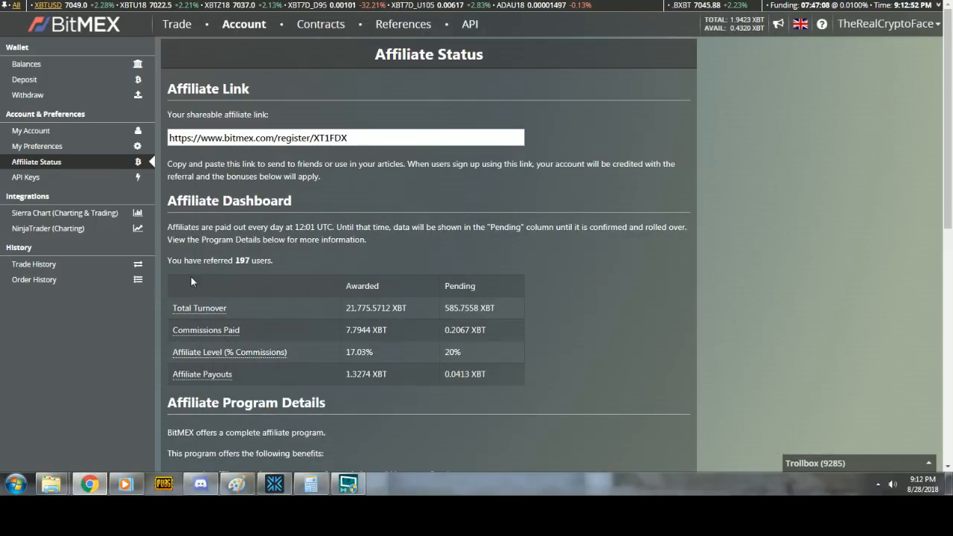